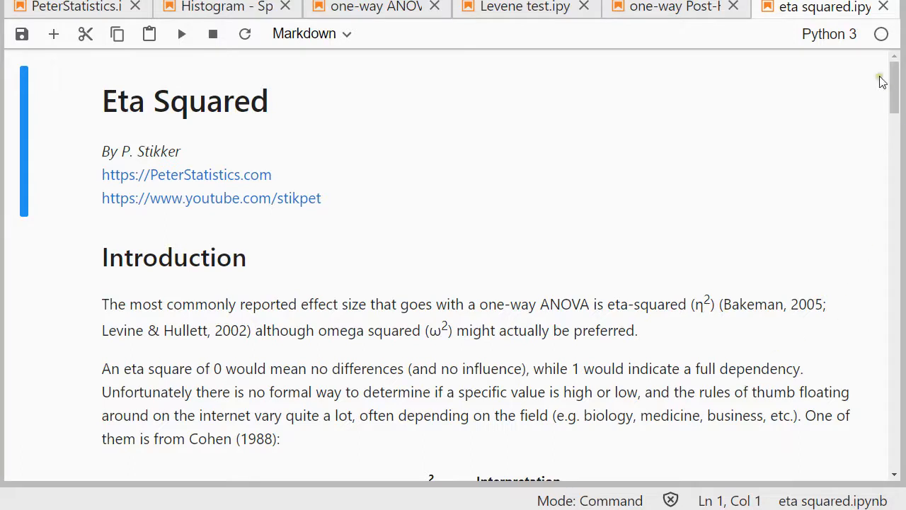
pyautogui.moveTo(479, 362)
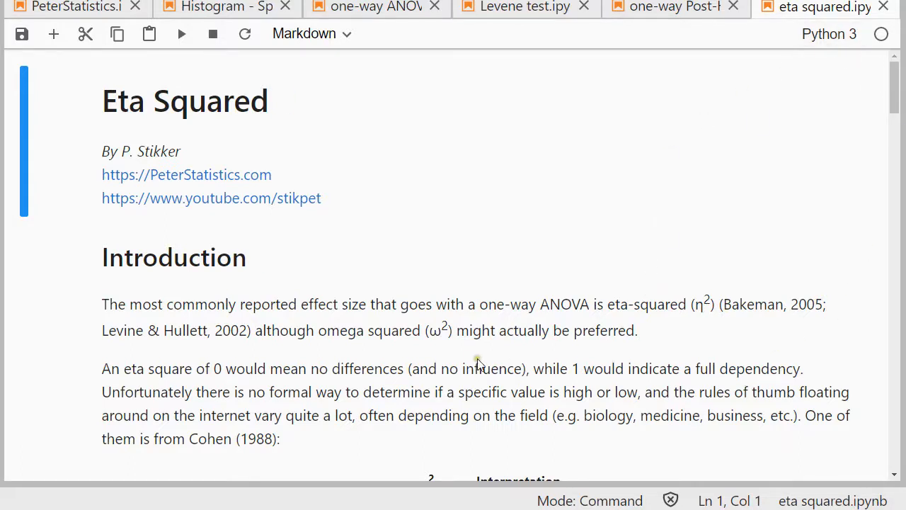
pyautogui.moveTo(470, 359)
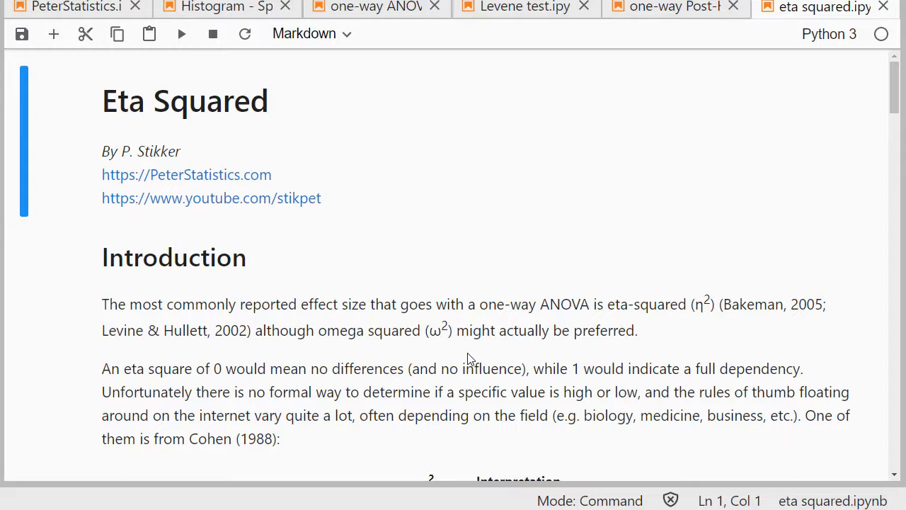
pyautogui.moveTo(739, 311)
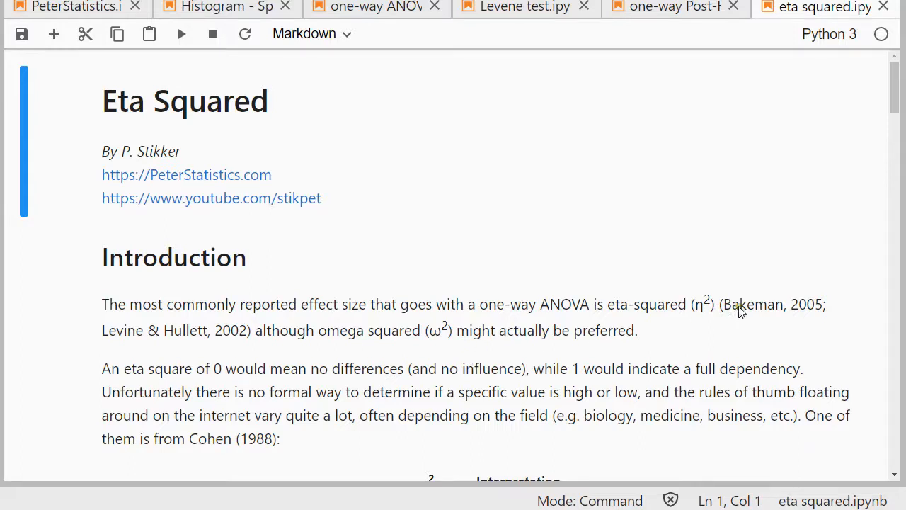
pyautogui.moveTo(175, 344)
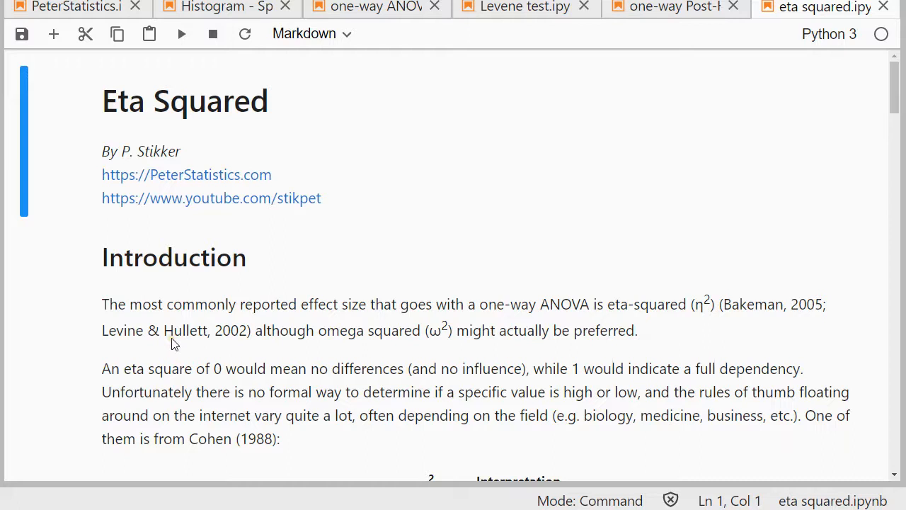
pyautogui.moveTo(346, 368)
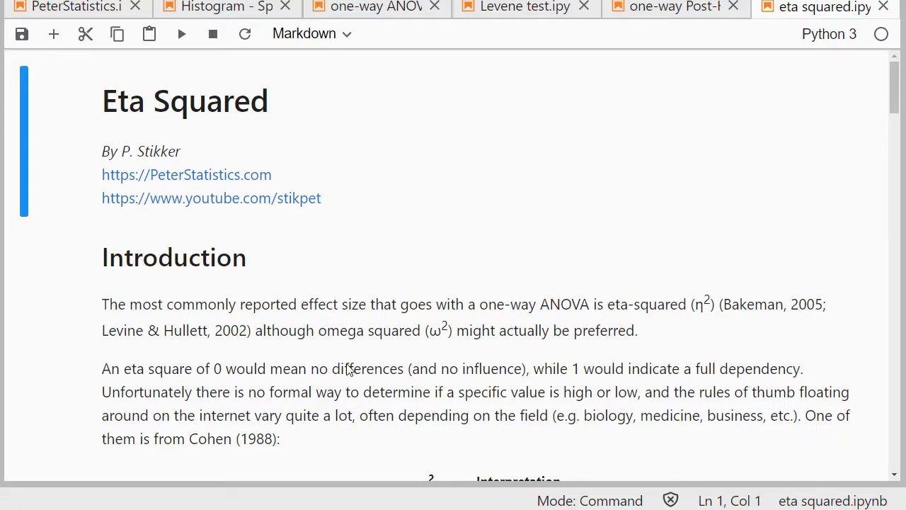
# - Scroll the notebook down to Cohen's eta-squared threshold table and its conversion note
pyautogui.scroll(-3)
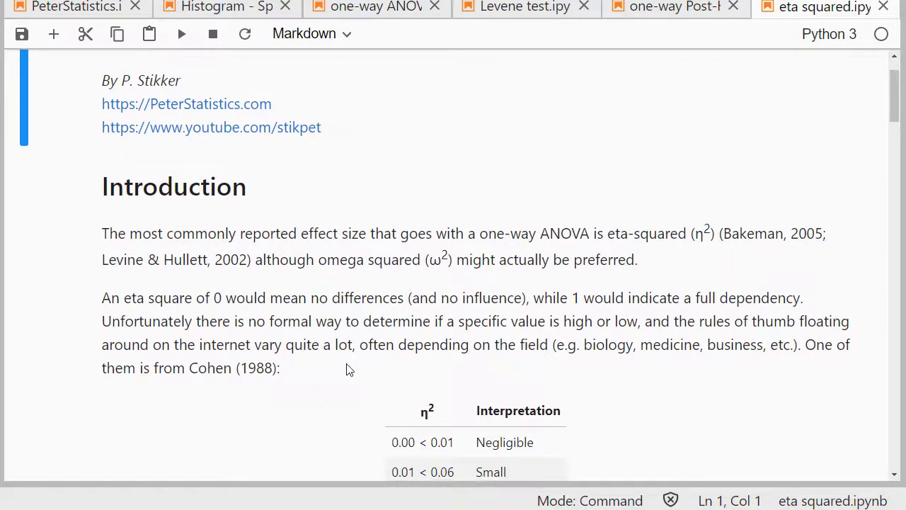
pyautogui.scroll(-3)
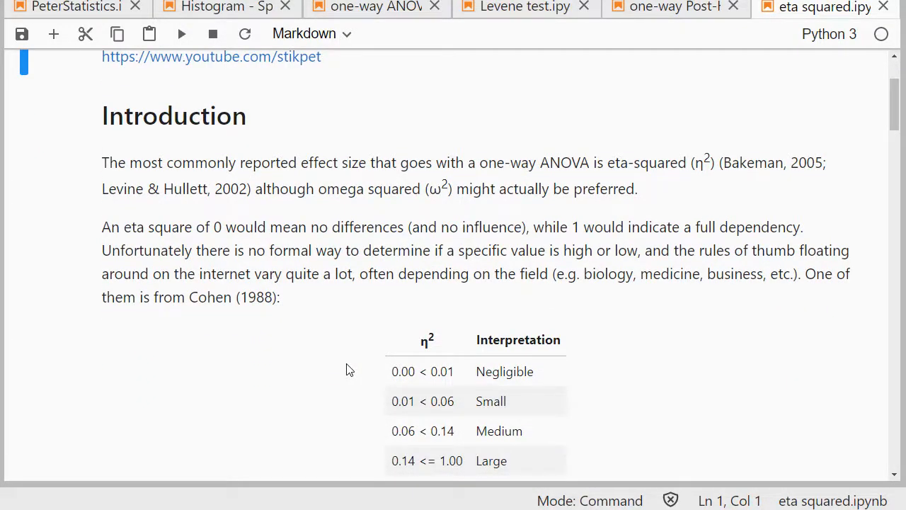
pyautogui.scroll(-3)
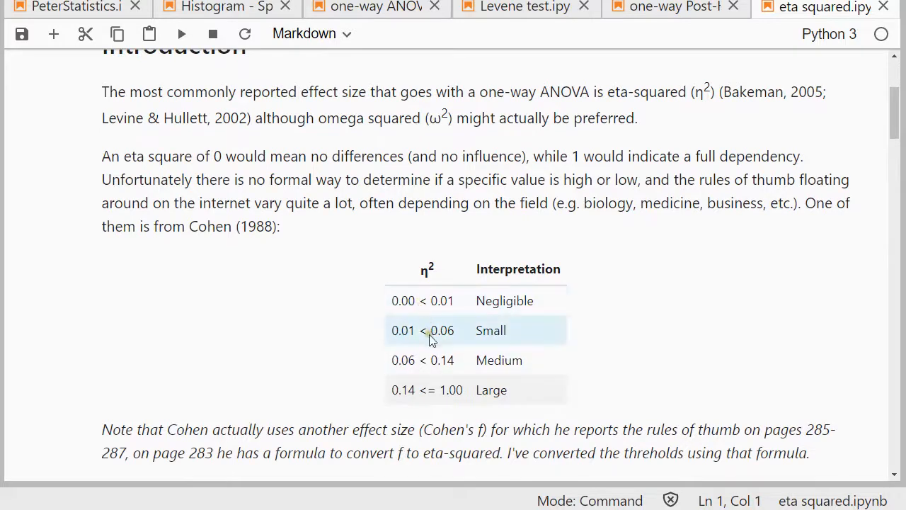
pyautogui.moveTo(258, 379)
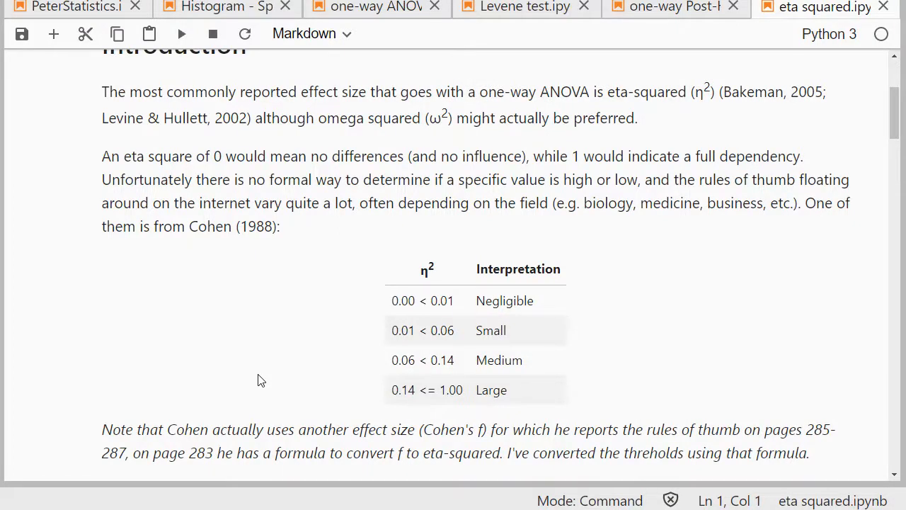
pyautogui.scroll(-3)
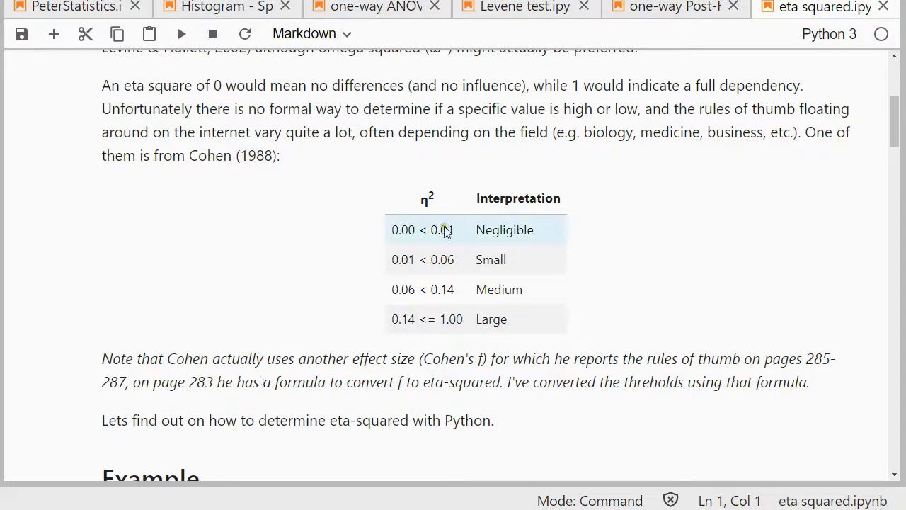
pyautogui.moveTo(588, 303)
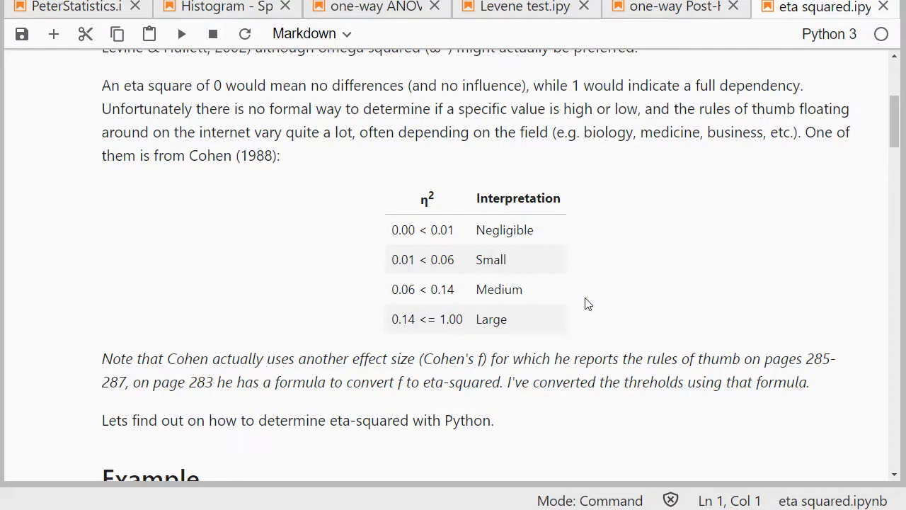
pyautogui.scroll(-3)
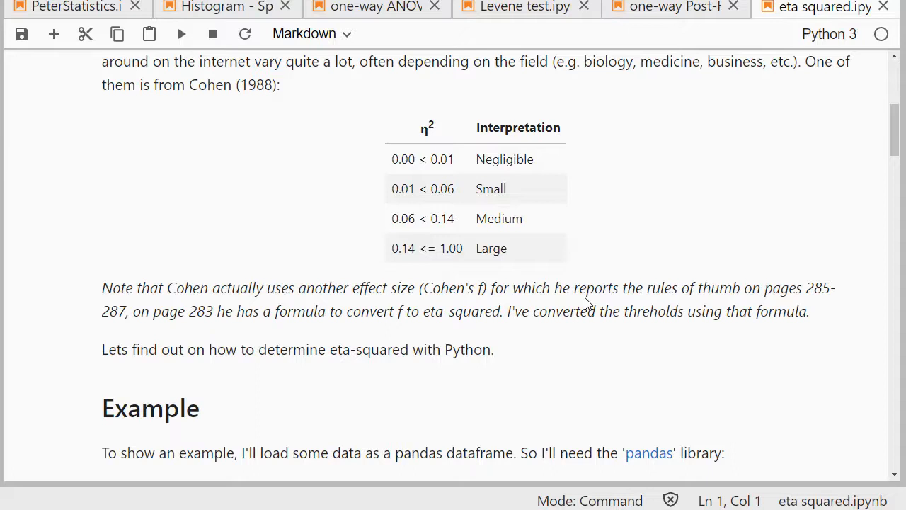
# - Run the pandas import cell and the StudentStatistics read_csv cell in order
pyautogui.scroll(-3)
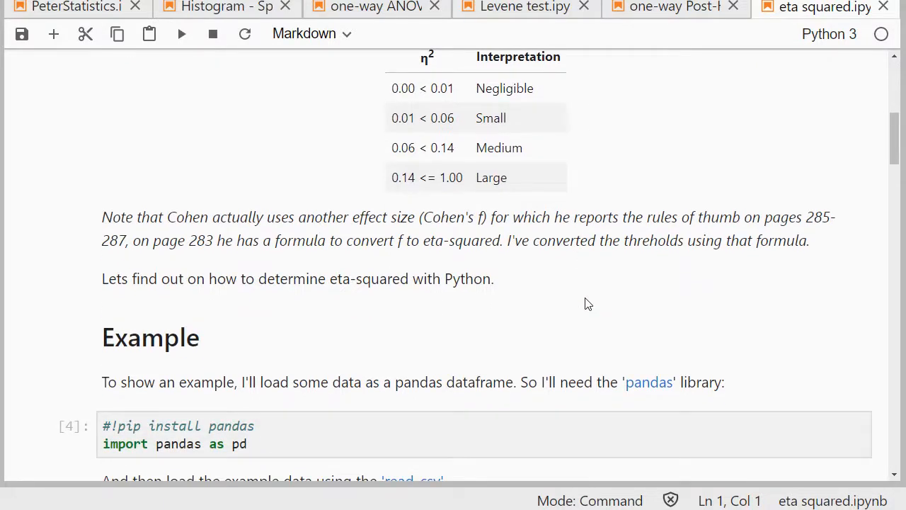
pyautogui.scroll(-3)
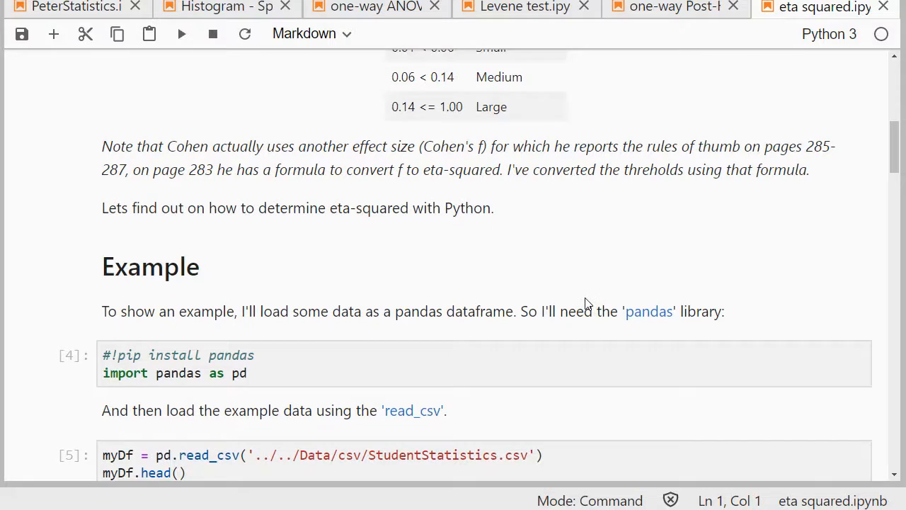
pyautogui.scroll(-3)
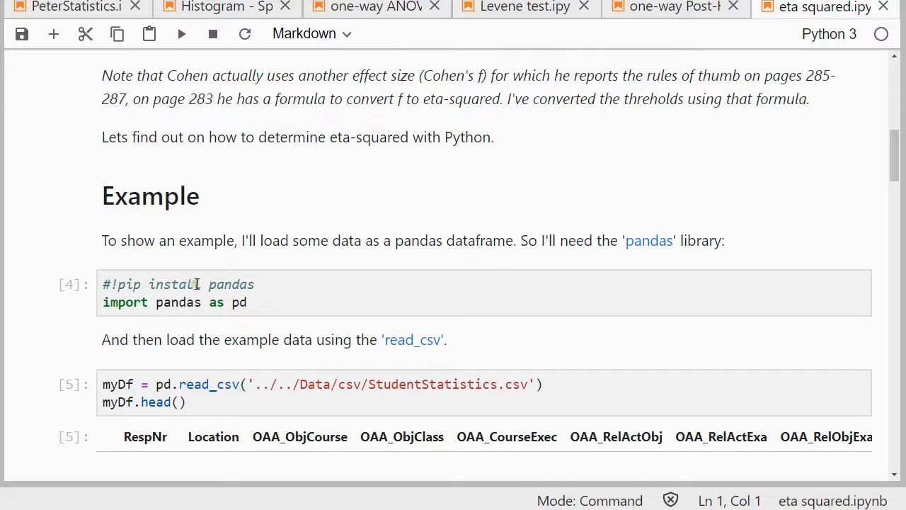
pyautogui.click(276, 303)
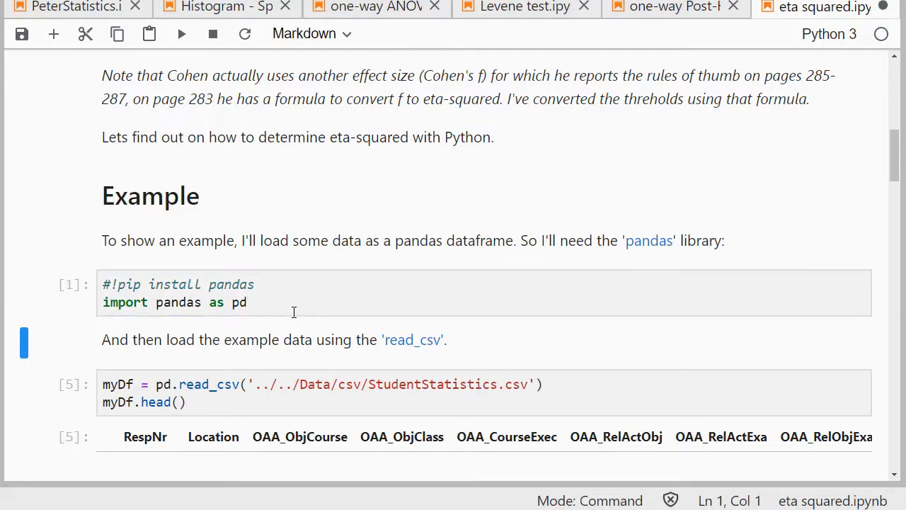
pyautogui.moveTo(412, 340)
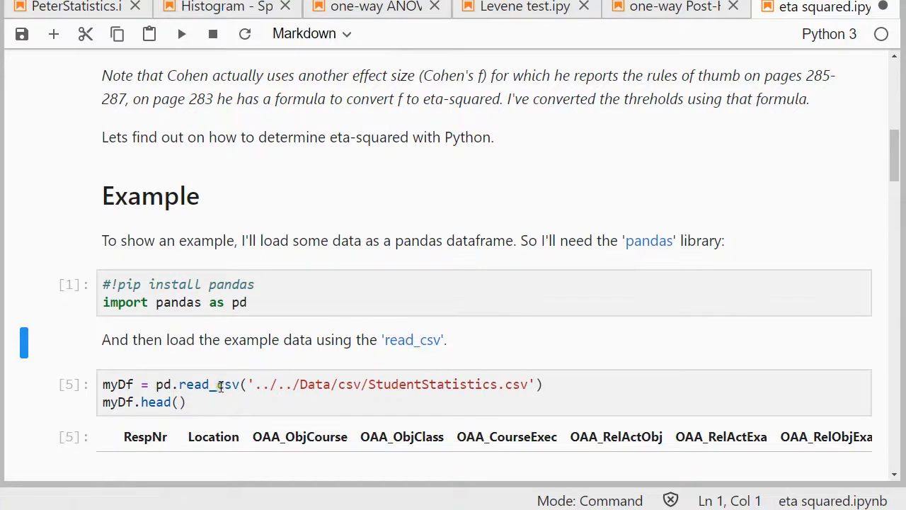
pyautogui.click(399, 383)
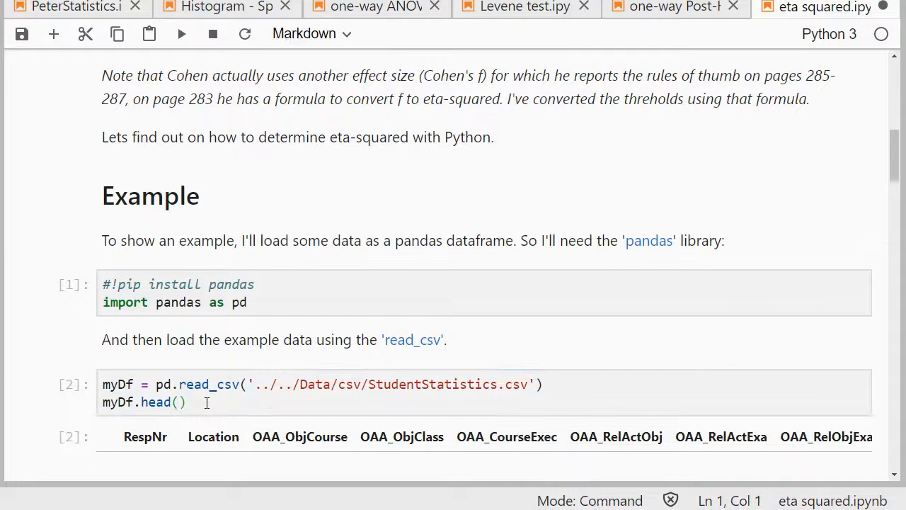
# - Scroll past the five-row, 53-column data preview to the Location and Over_Grade notes
pyautogui.scroll(-3)
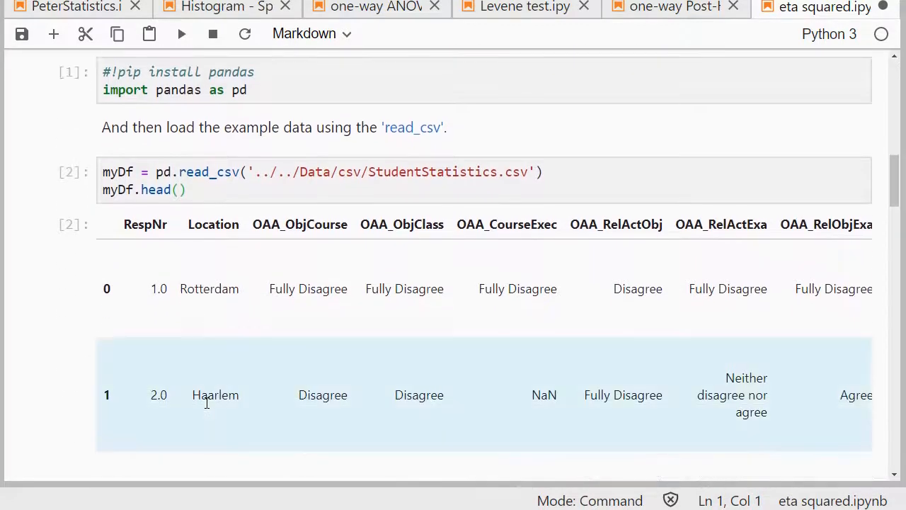
pyautogui.scroll(-3)
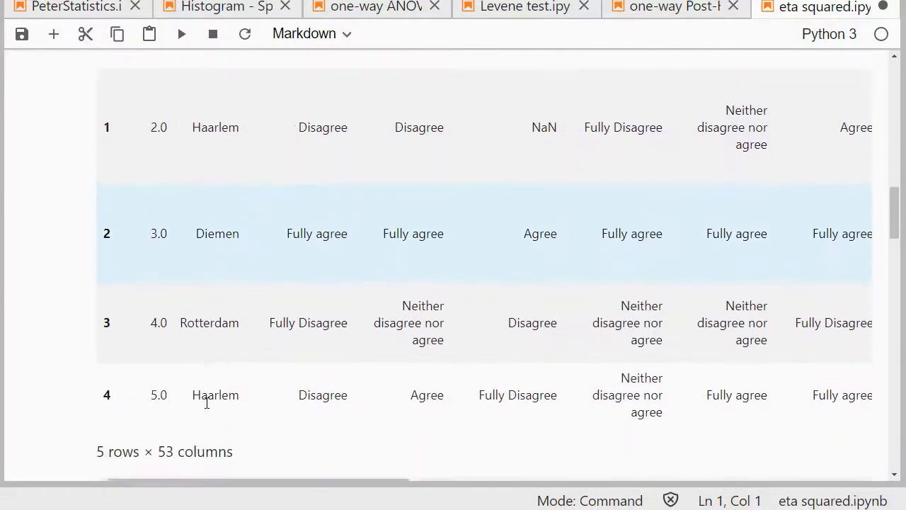
pyautogui.scroll(-3)
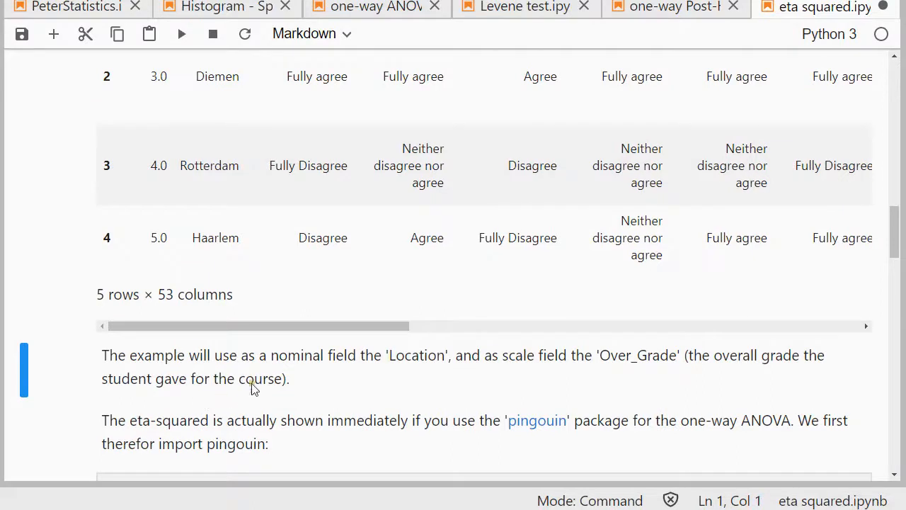
pyautogui.moveTo(419, 365)
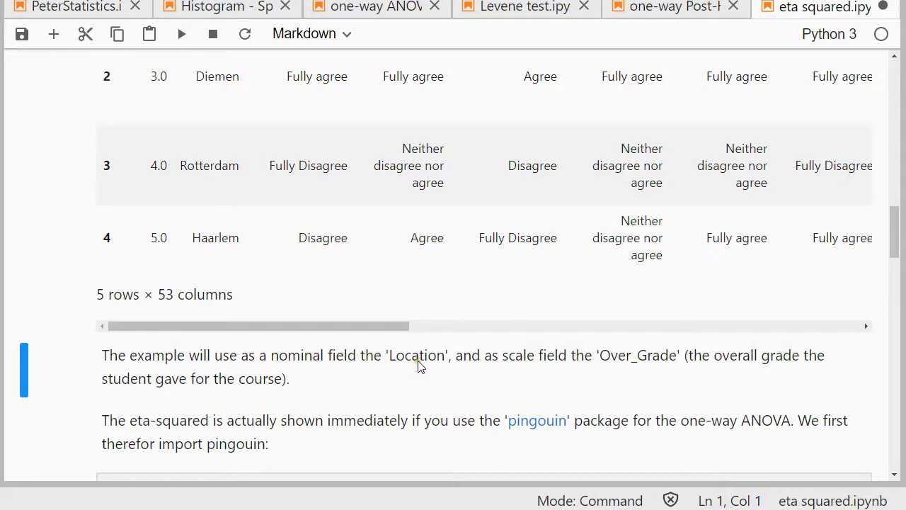
pyautogui.moveTo(450, 365)
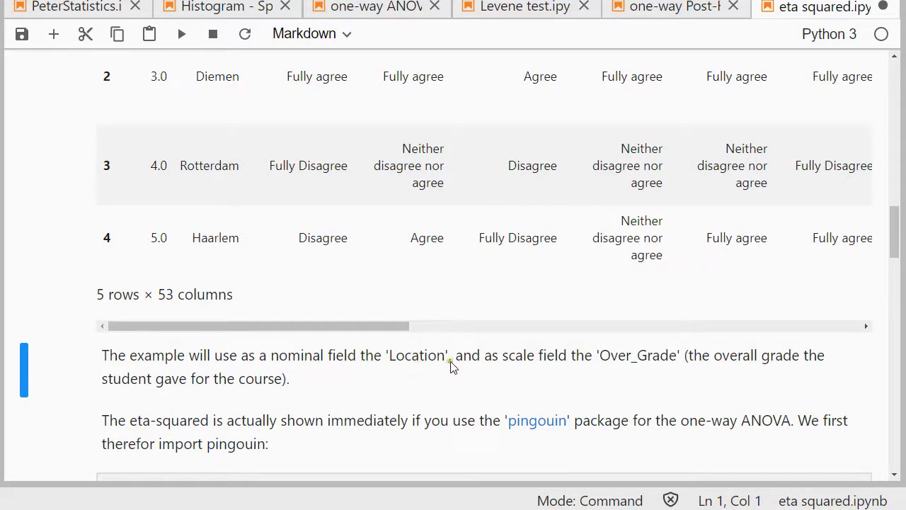
pyautogui.moveTo(512, 363)
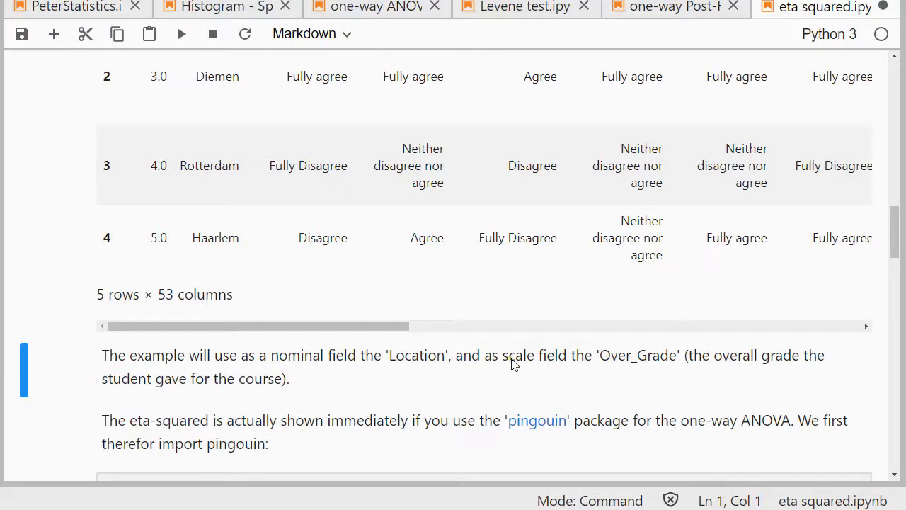
pyautogui.moveTo(606, 371)
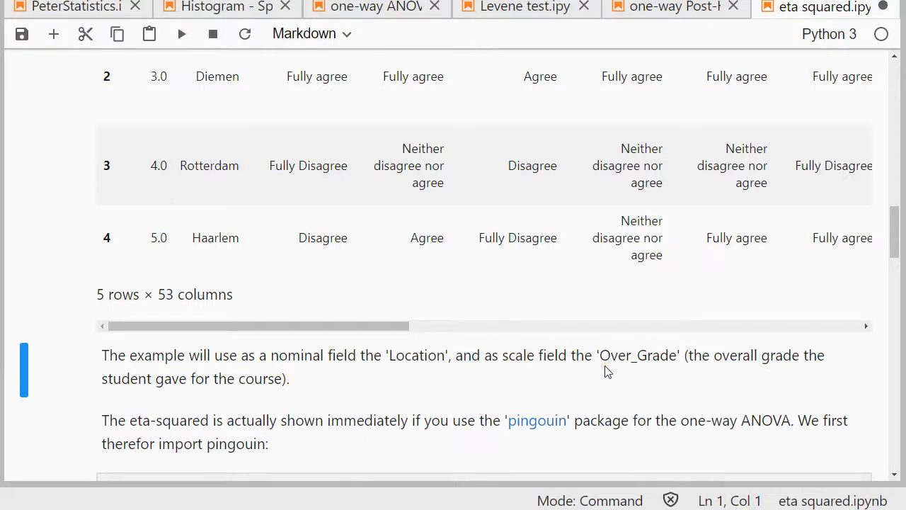
pyautogui.moveTo(433, 376)
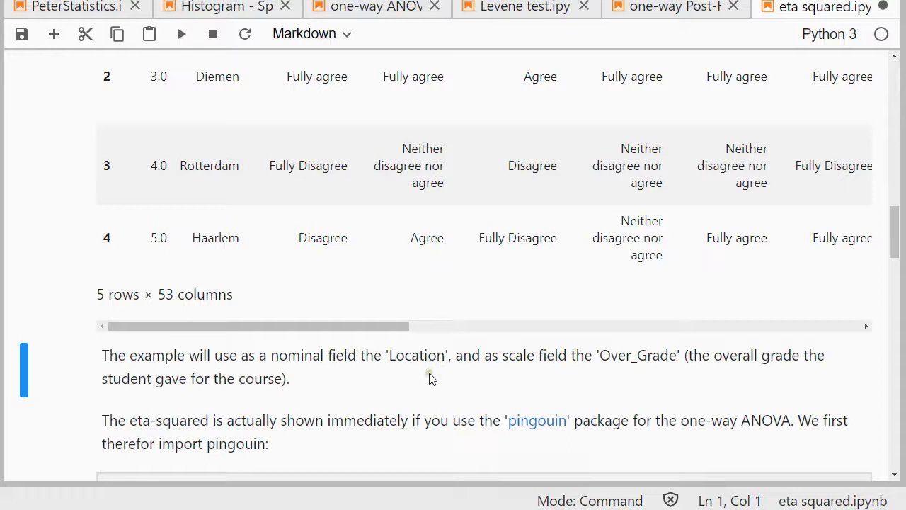
pyautogui.scroll(-3)
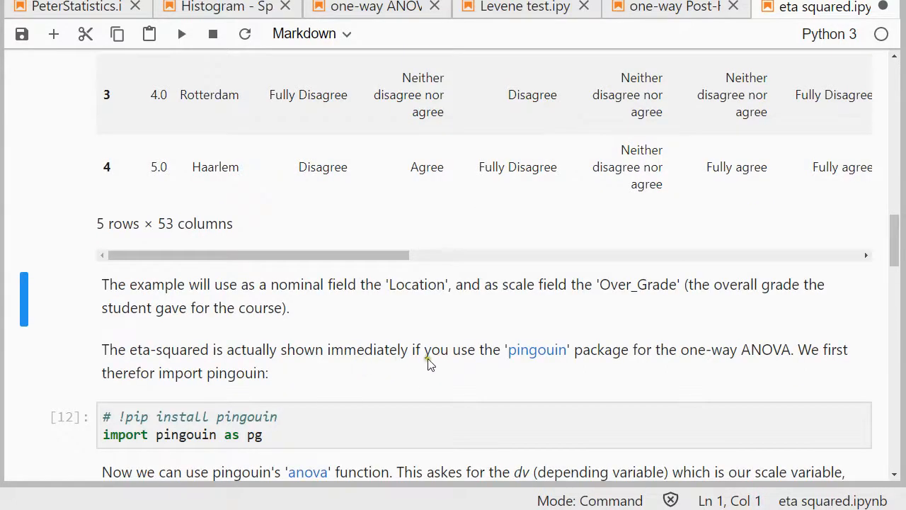
pyautogui.moveTo(380, 370)
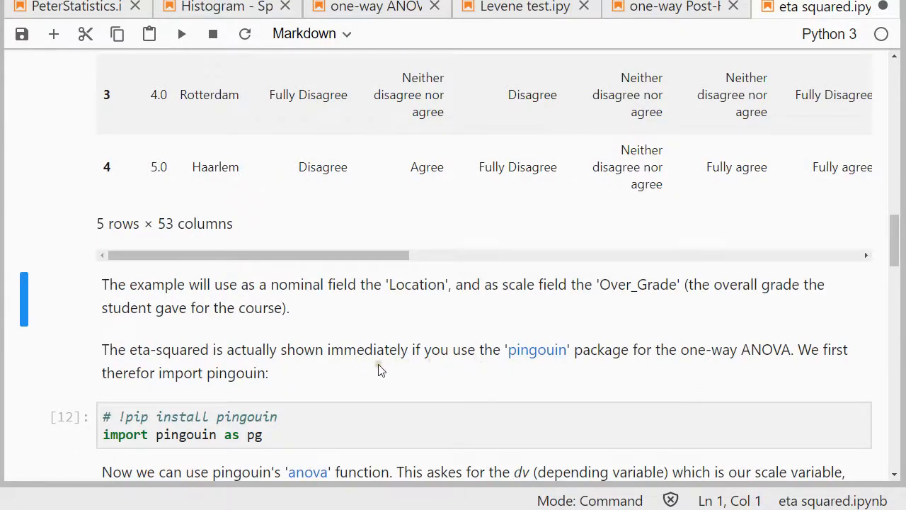
pyautogui.click(366, 364)
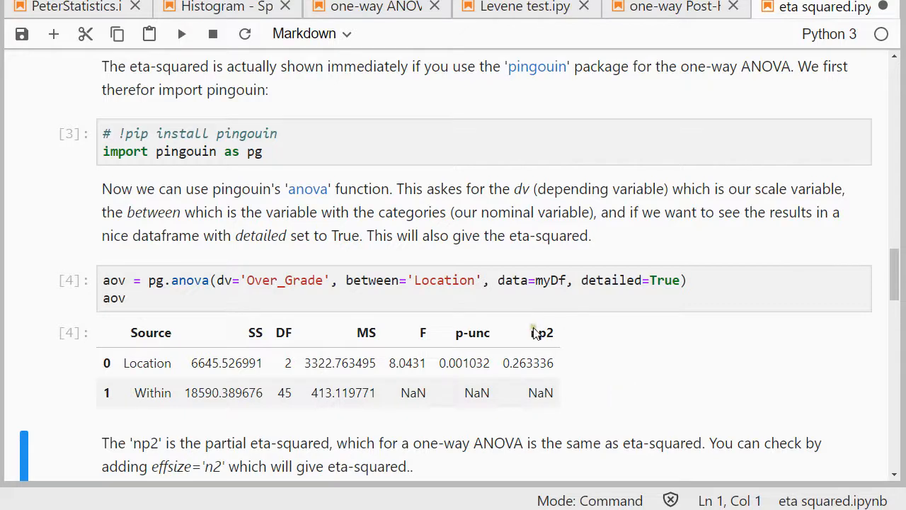
pyautogui.moveTo(612, 360)
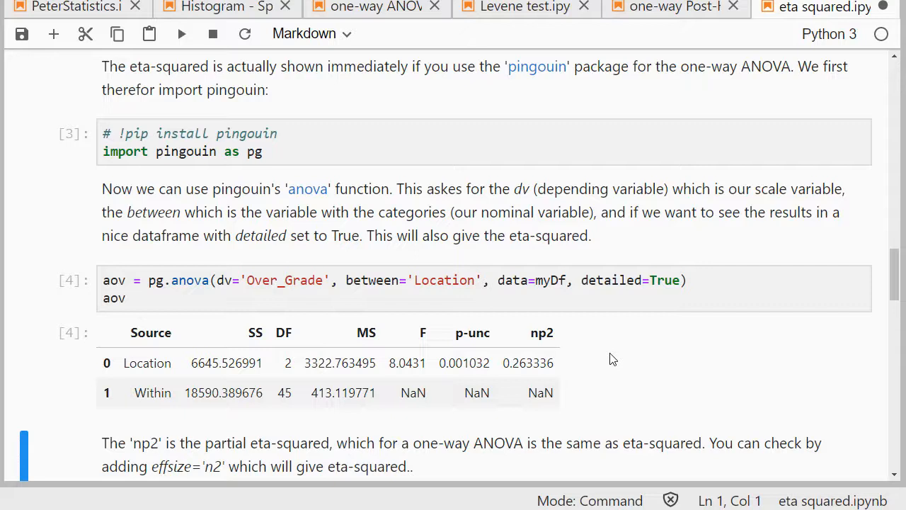
pyautogui.scroll(-3)
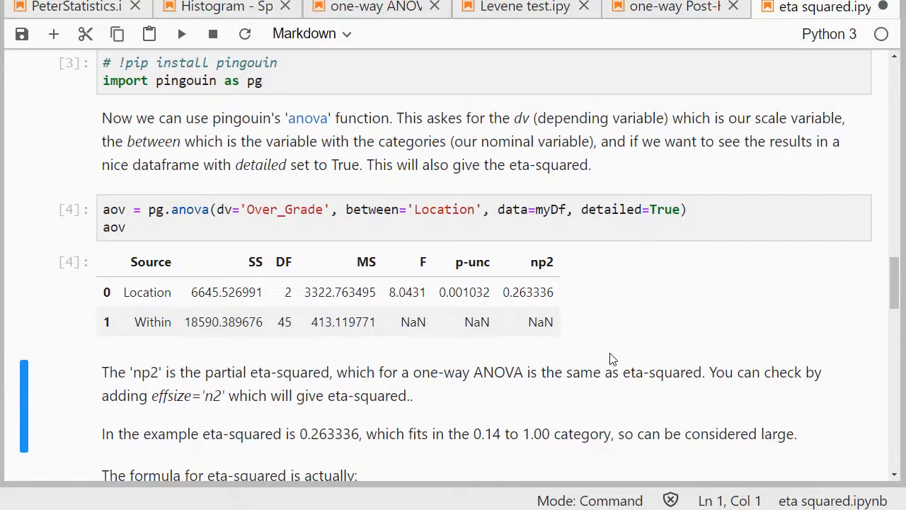
pyautogui.moveTo(451, 390)
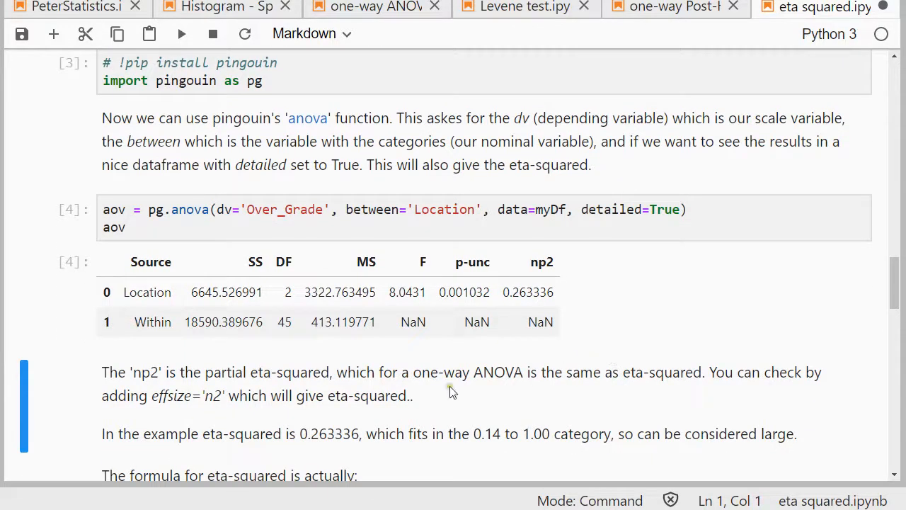
pyautogui.moveTo(167, 402)
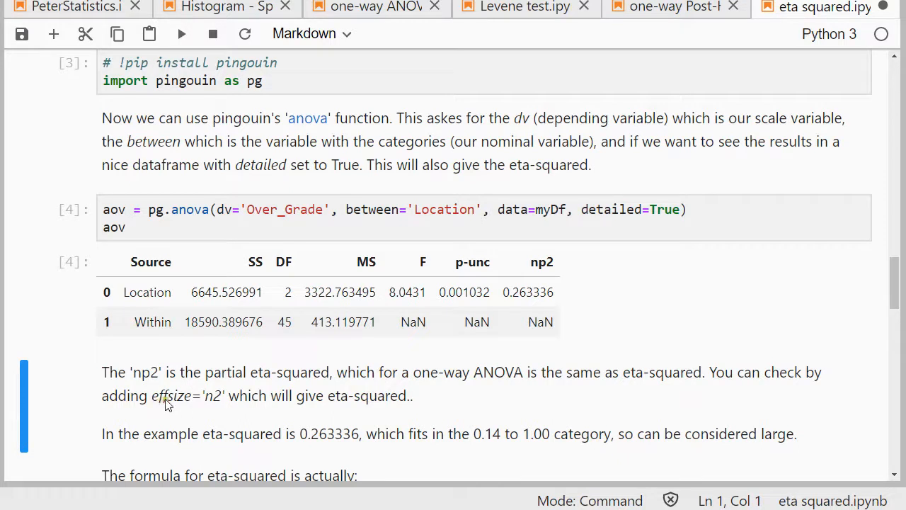
pyautogui.moveTo(218, 403)
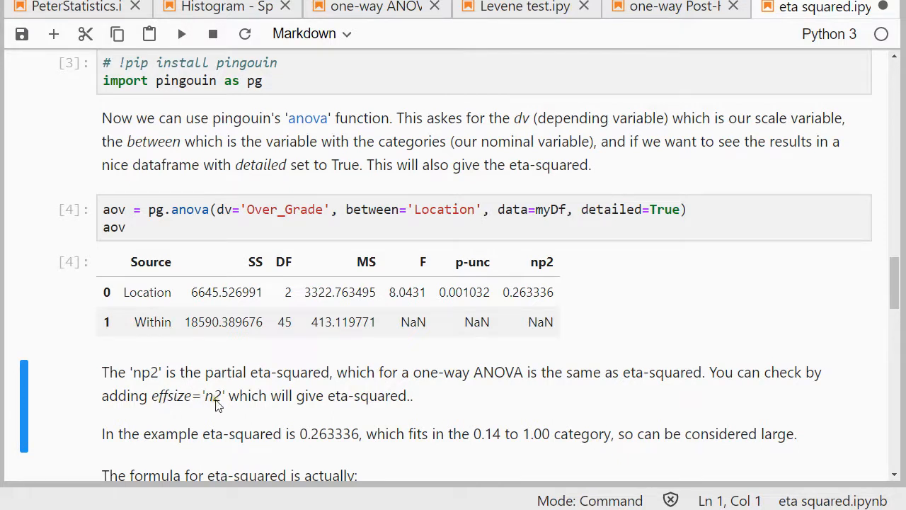
pyautogui.moveTo(620, 314)
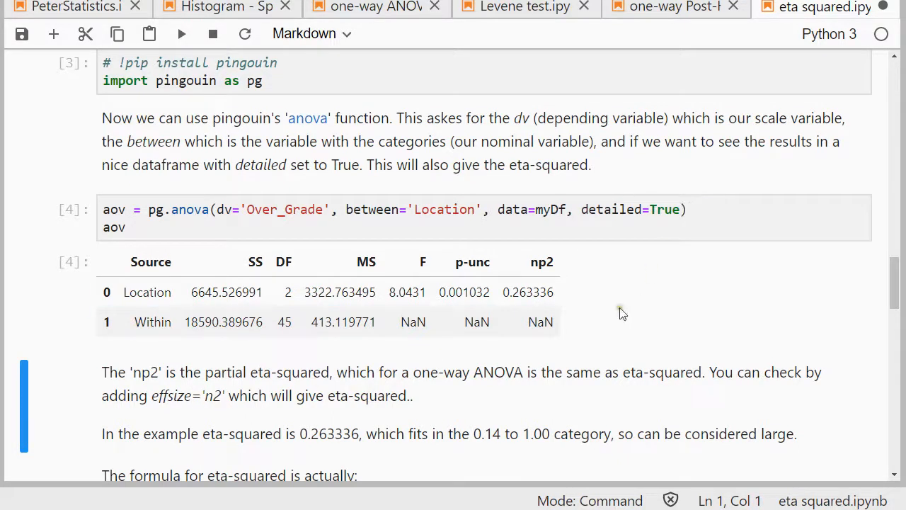
pyautogui.moveTo(566, 388)
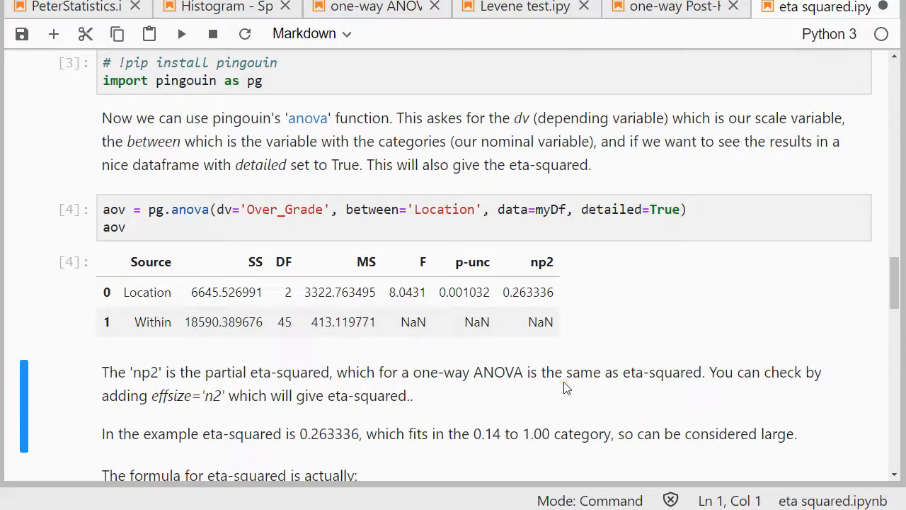
pyautogui.moveTo(521, 278)
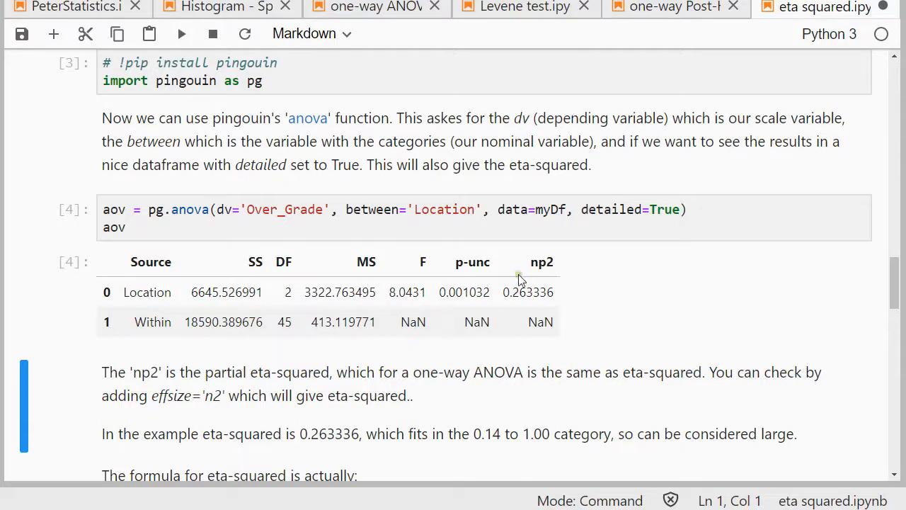
pyautogui.moveTo(616, 314)
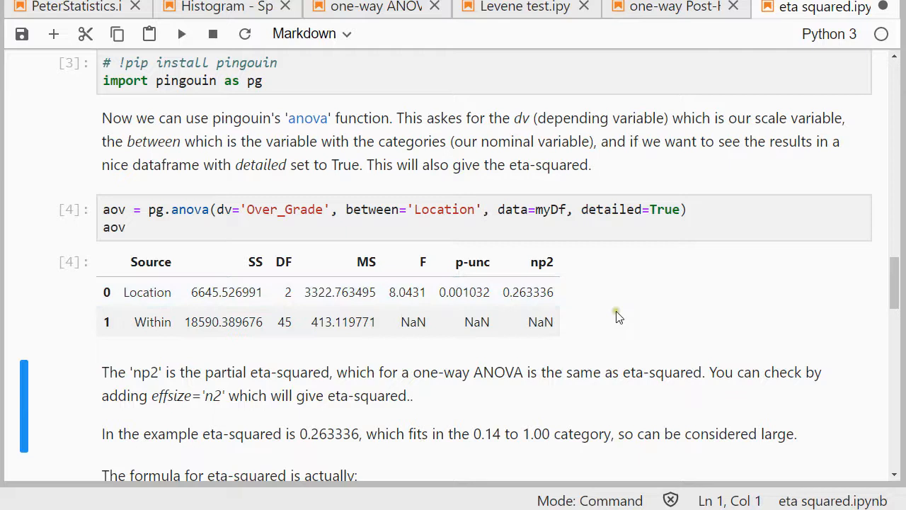
pyautogui.moveTo(504, 441)
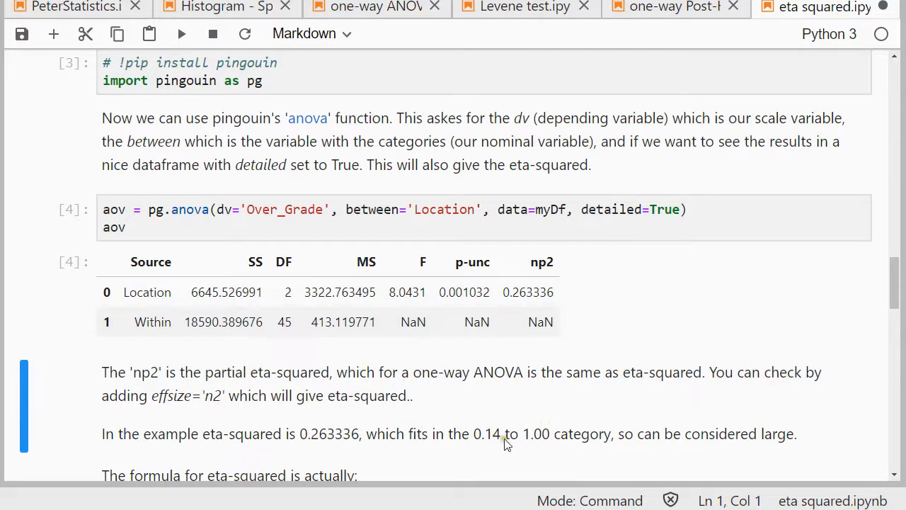
pyautogui.scroll(-3)
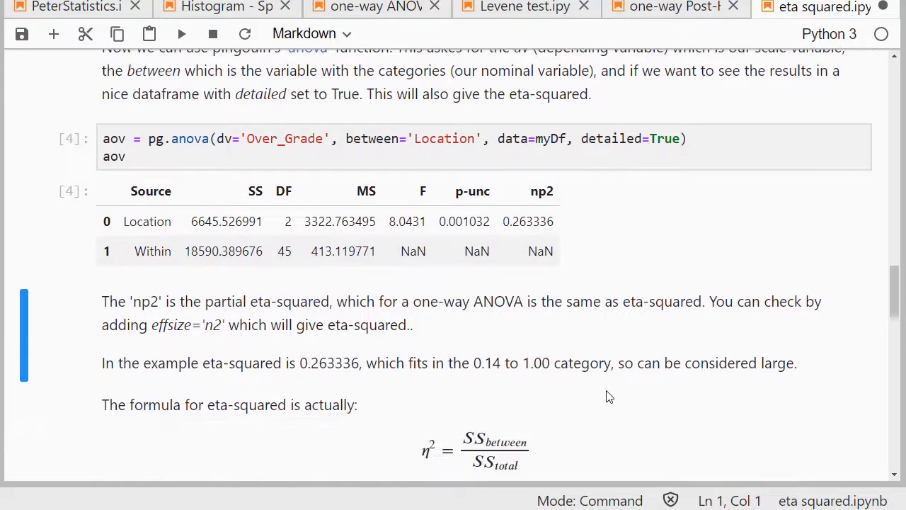
pyautogui.scroll(-3)
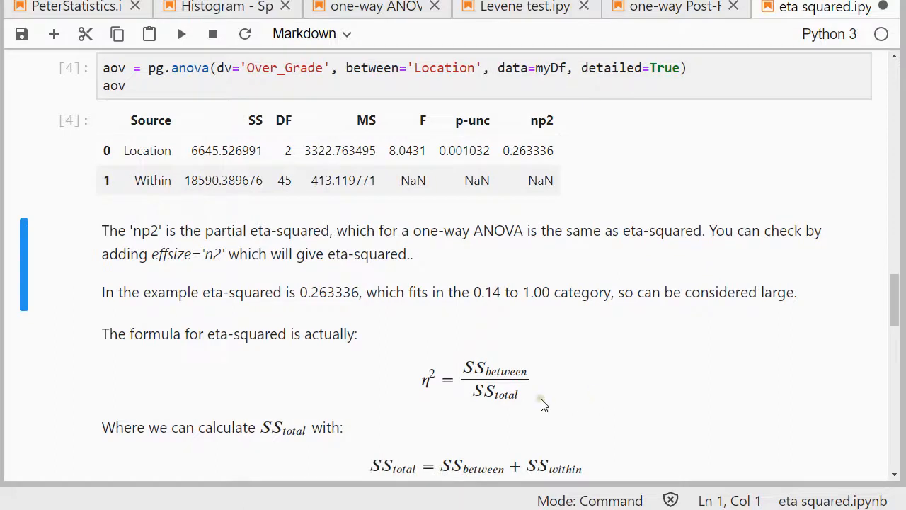
pyautogui.moveTo(496, 375)
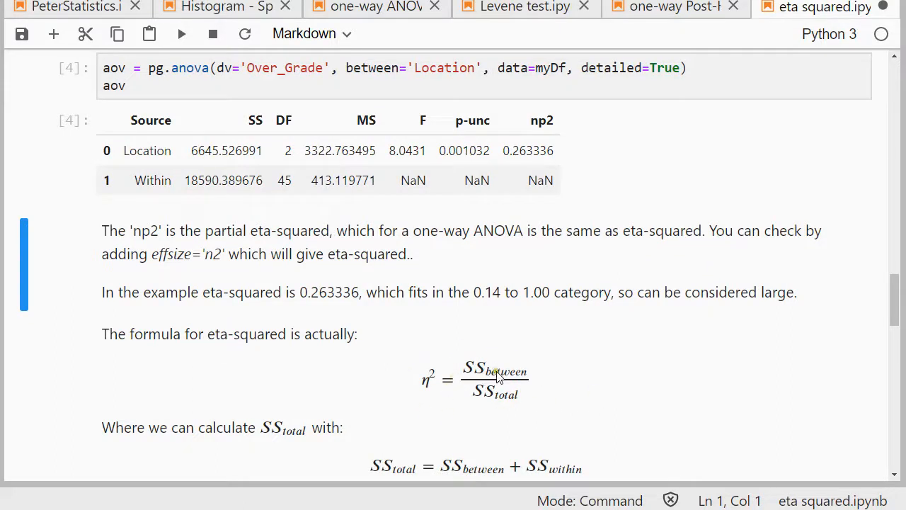
pyautogui.moveTo(515, 408)
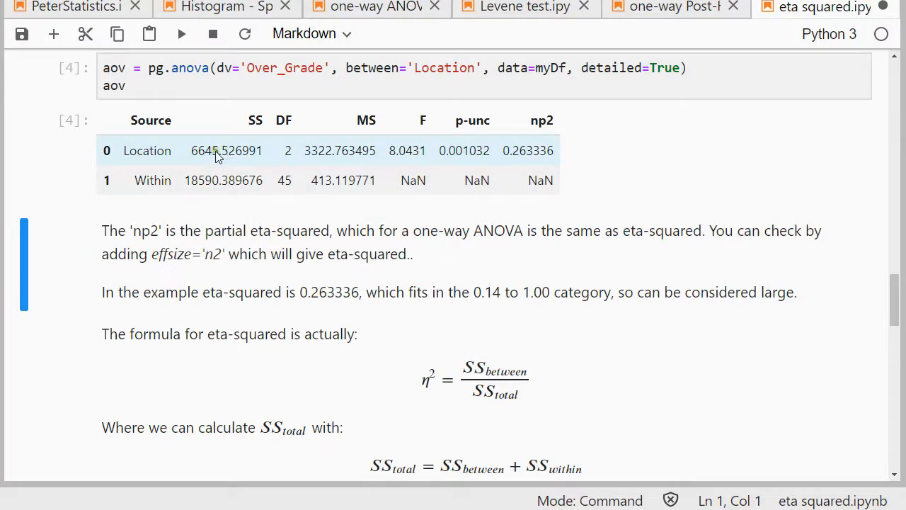
pyautogui.moveTo(218, 170)
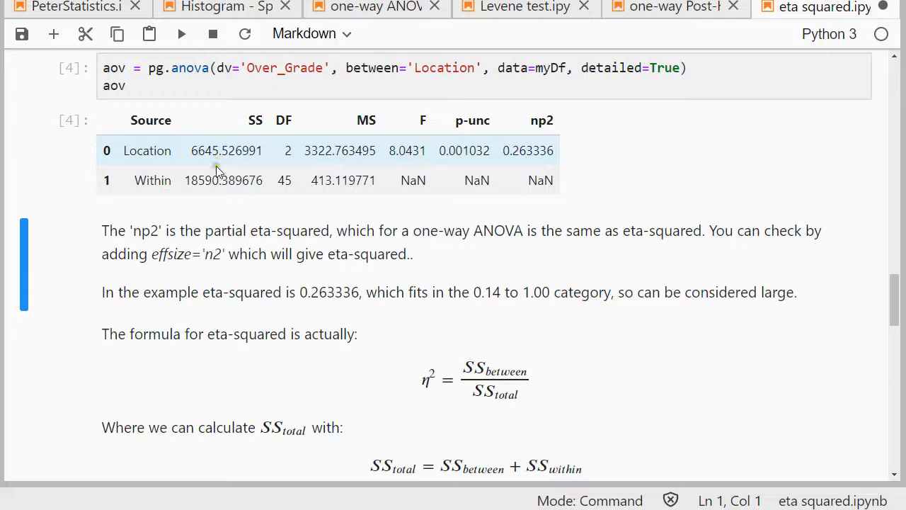
# - Scroll to the manual etaSq = SS[0] / (SS[0] + SS[1]) cell showing 0.263336
pyautogui.scroll(-3)
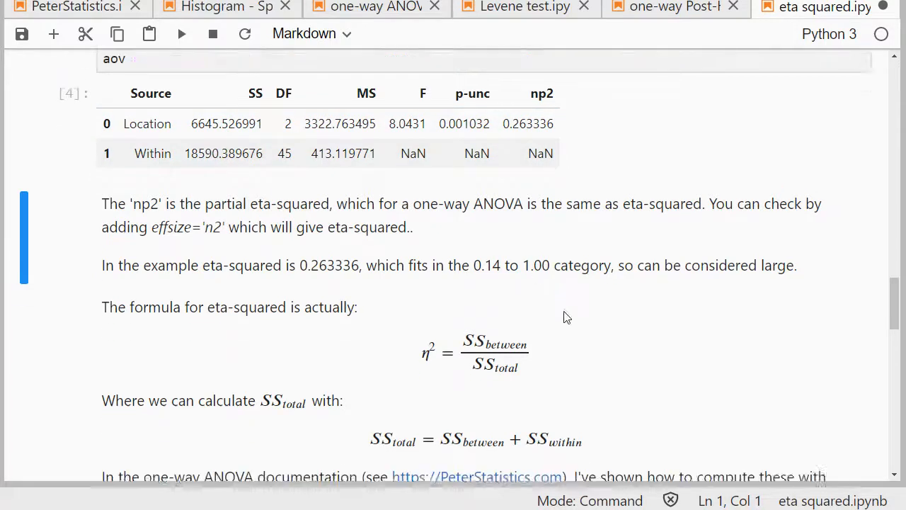
pyautogui.scroll(-3)
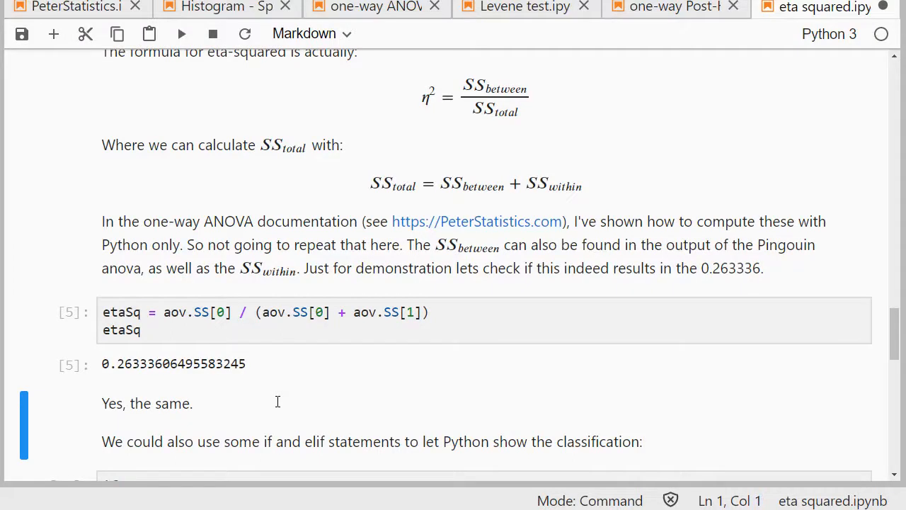
pyautogui.moveTo(493, 96)
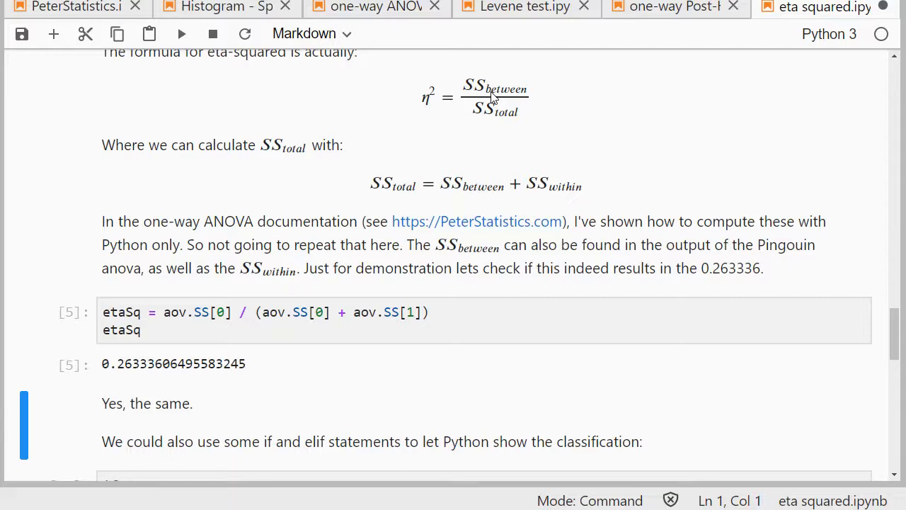
pyautogui.moveTo(493, 106)
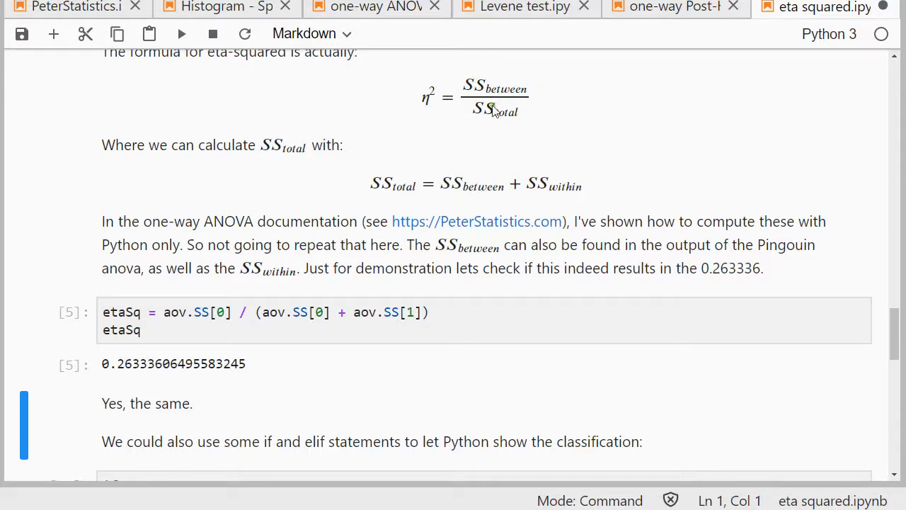
pyautogui.moveTo(508, 145)
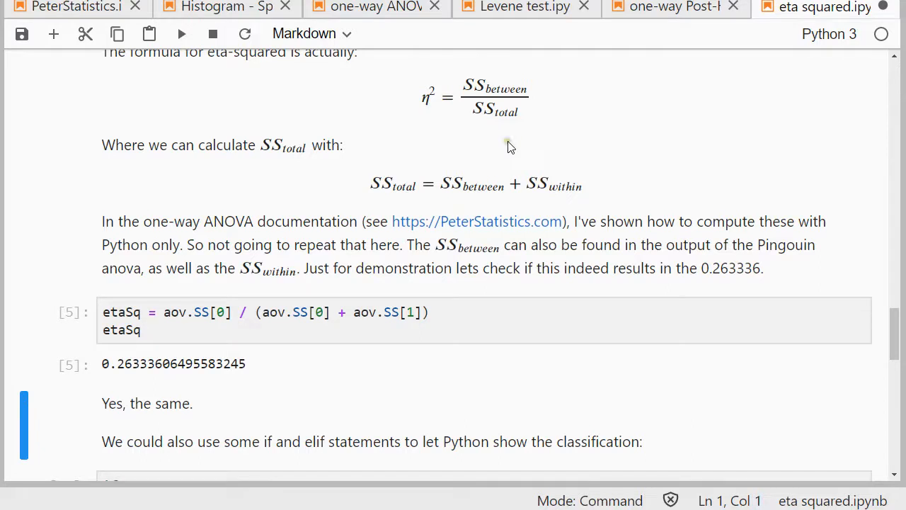
pyautogui.moveTo(478, 363)
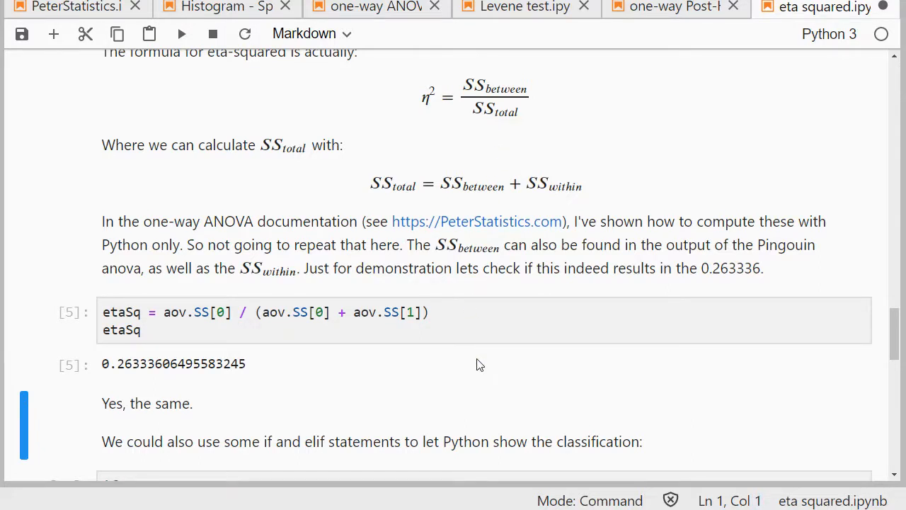
pyautogui.moveTo(503, 119)
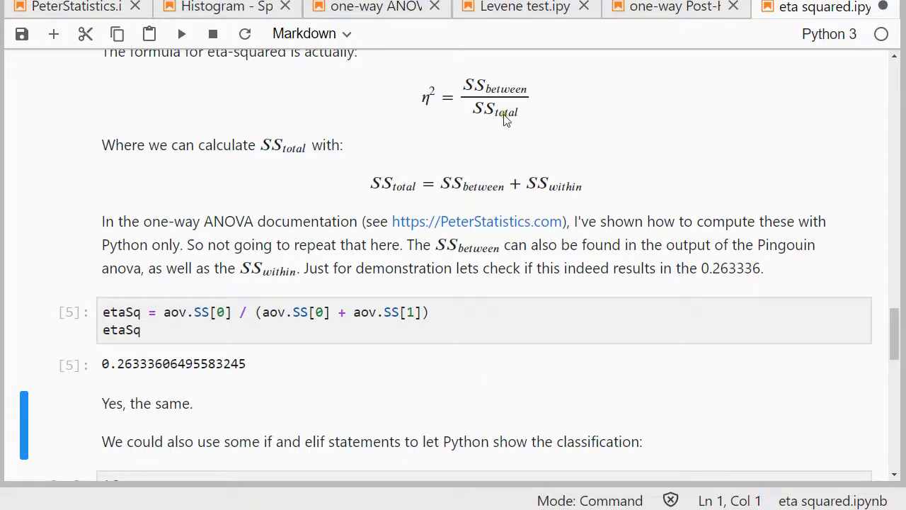
pyautogui.moveTo(436, 274)
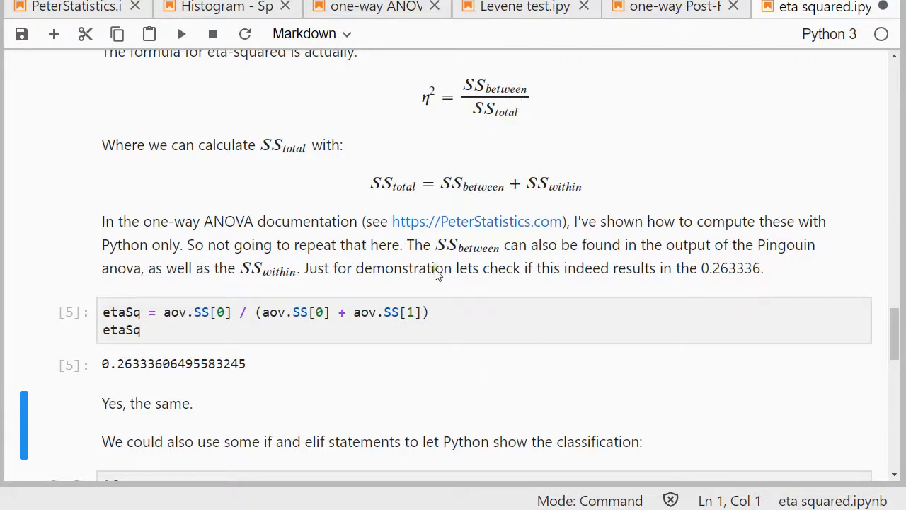
# - Run the if/elif classification cell so eta-squared is labelled 'Large', then review down to References
pyautogui.scroll(-3)
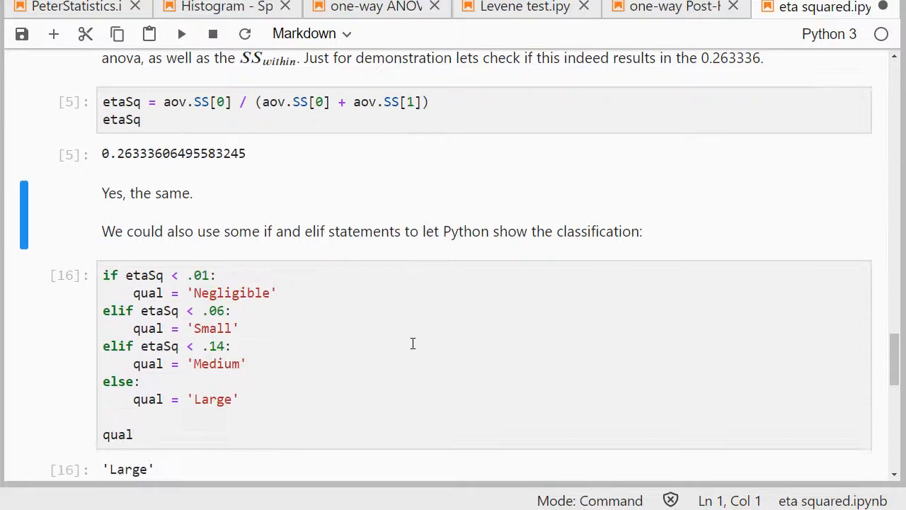
pyautogui.click(422, 294)
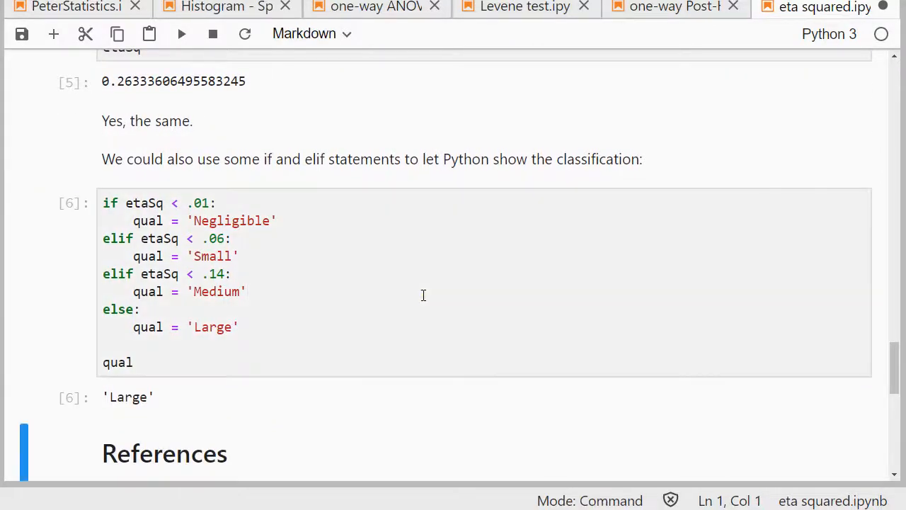
pyautogui.moveTo(197, 399)
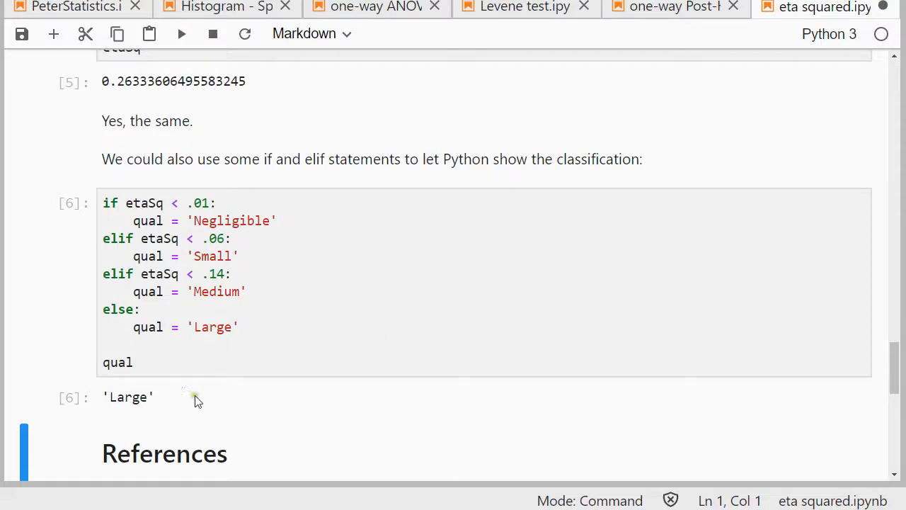
pyautogui.scroll(3)
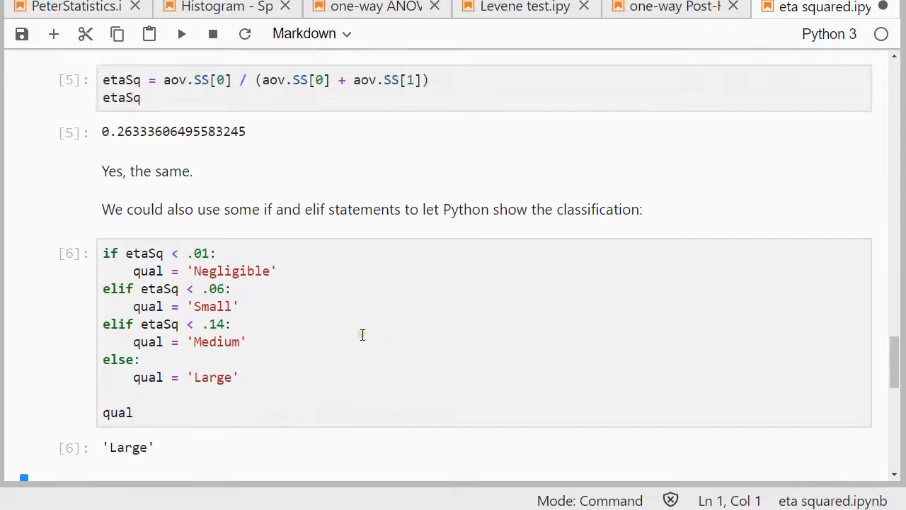
pyautogui.scroll(3)
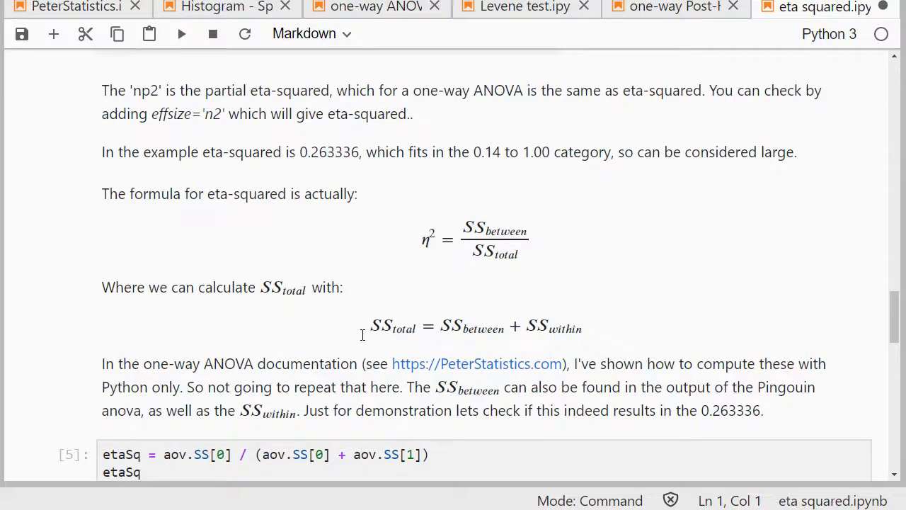
pyautogui.scroll(3)
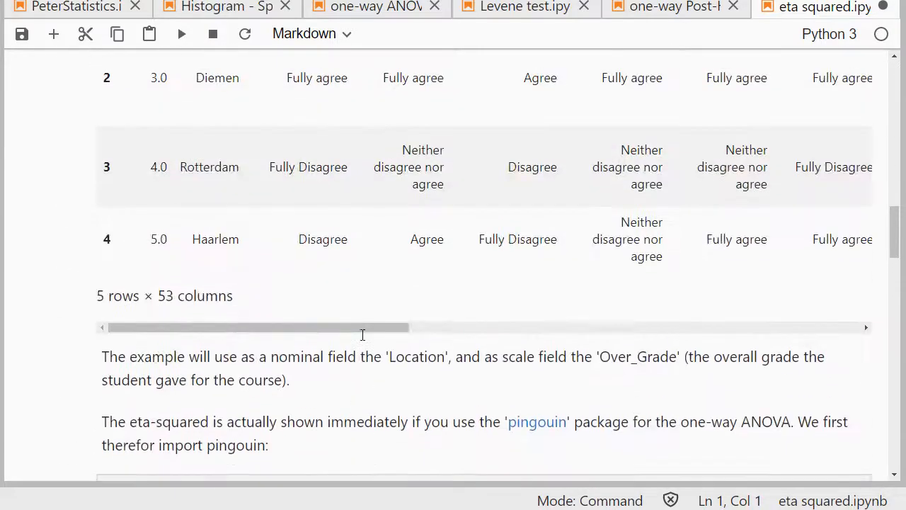
pyautogui.scroll(-3)
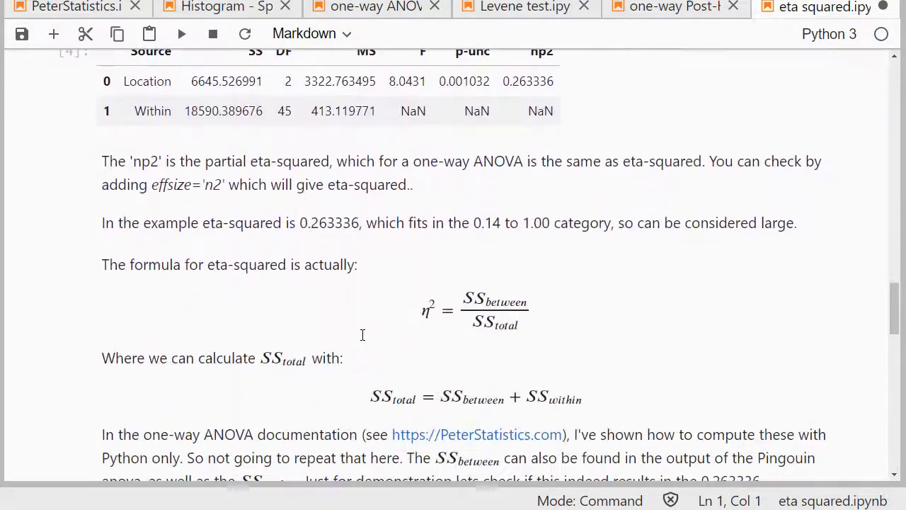
pyautogui.scroll(-3)
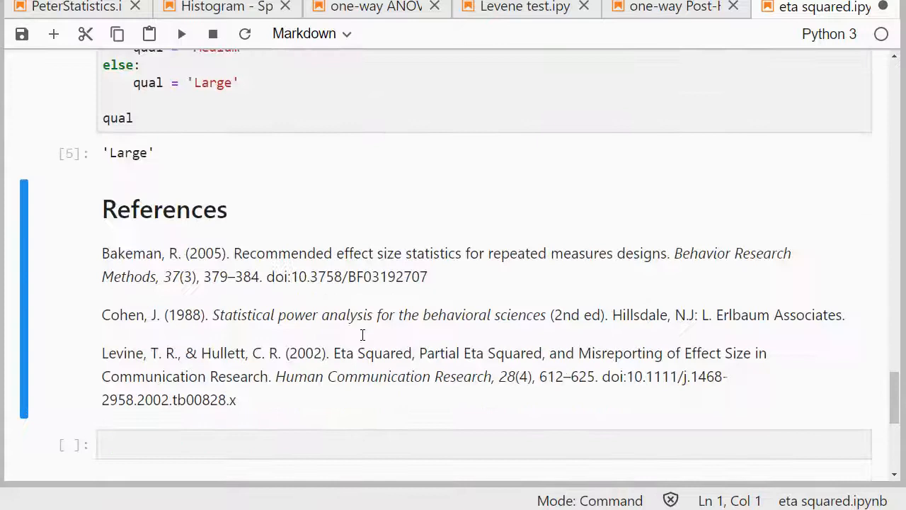
pyautogui.scroll(-3)
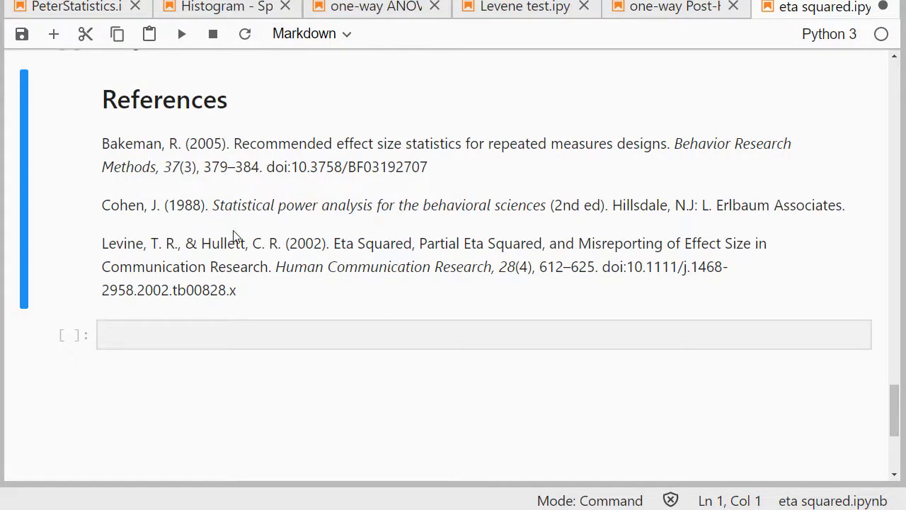
pyautogui.moveTo(812, 280)
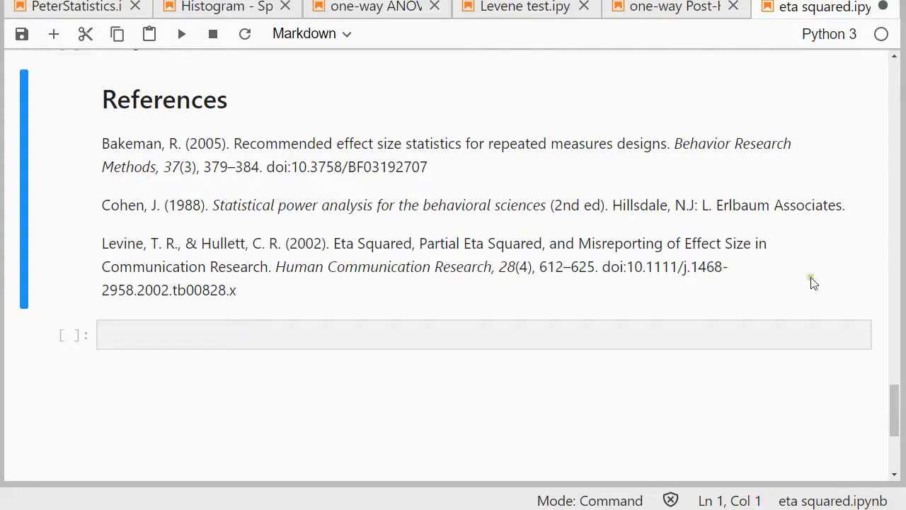